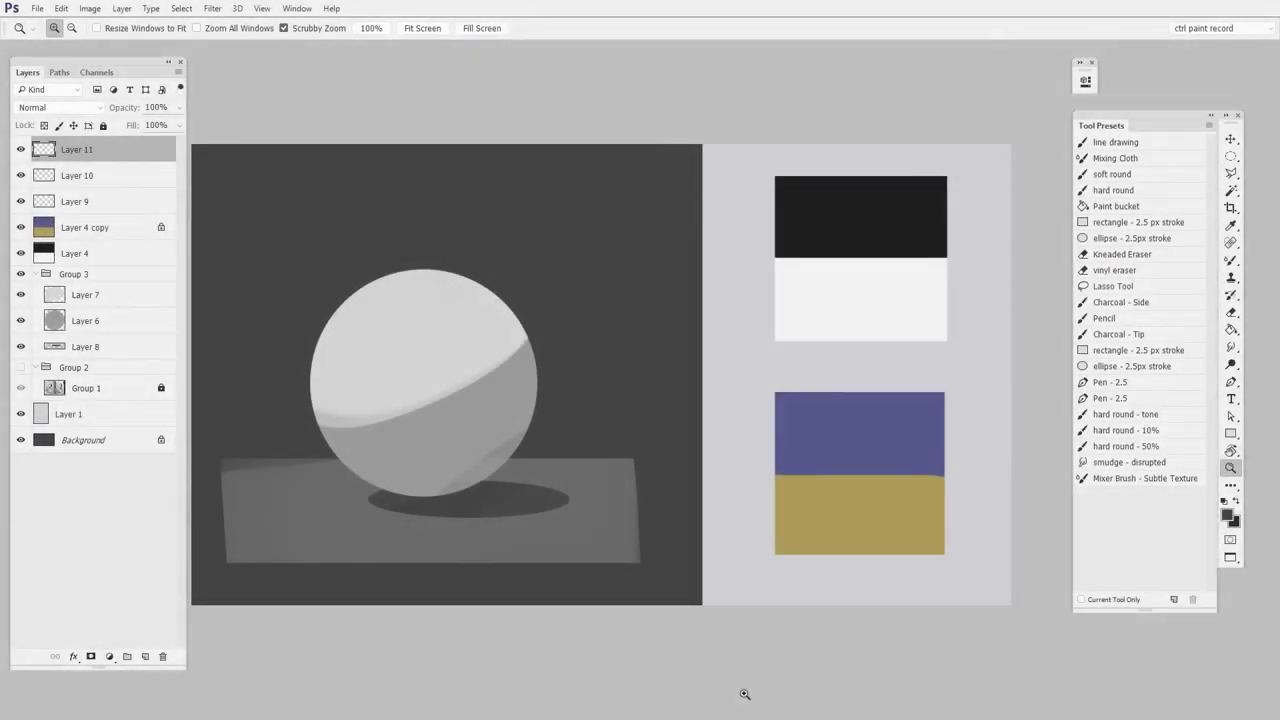
Zoom into the swatches and smudge the blue-gold boundary with the Smudge tool at 11% strength
click(1129, 462)
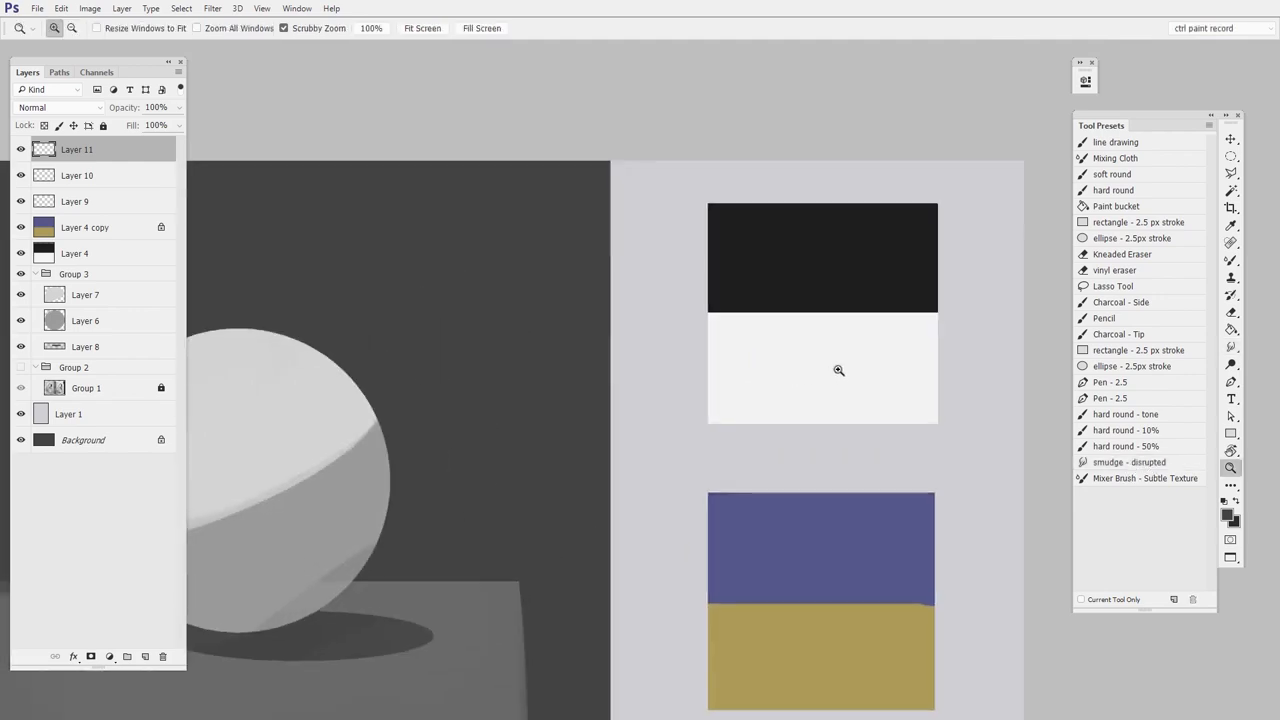
click(1231, 260)
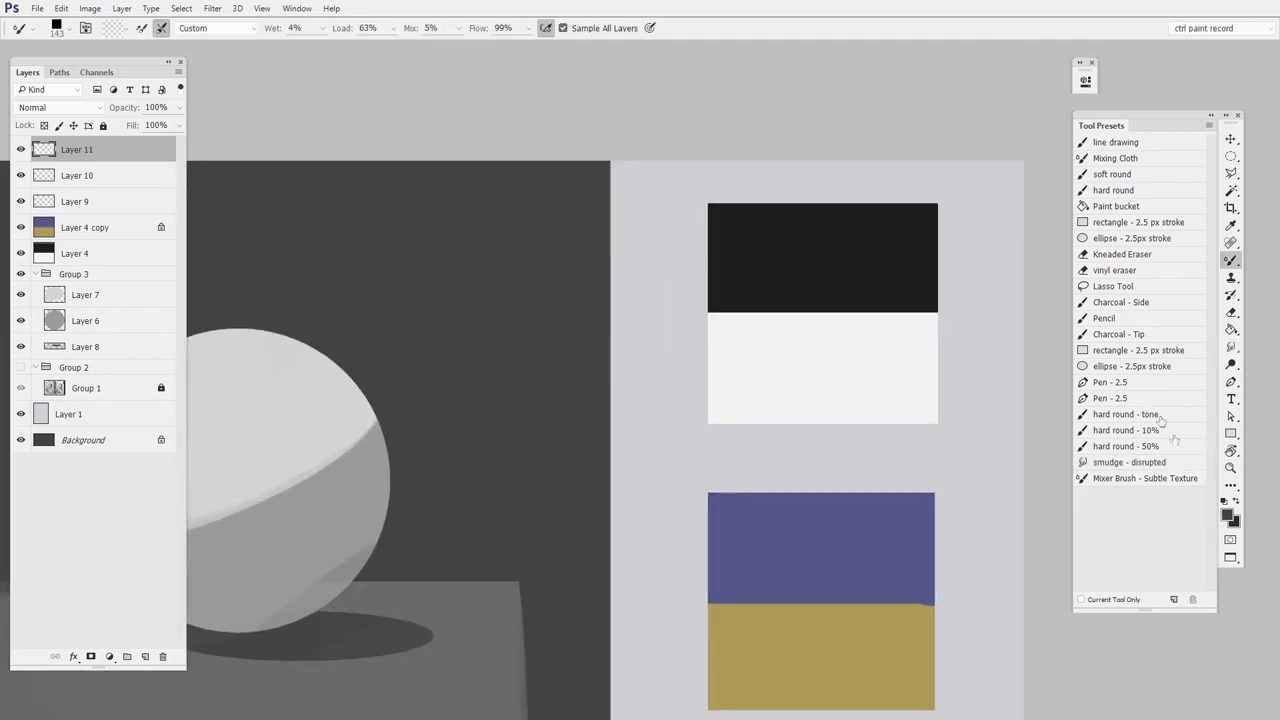
click(1128, 462)
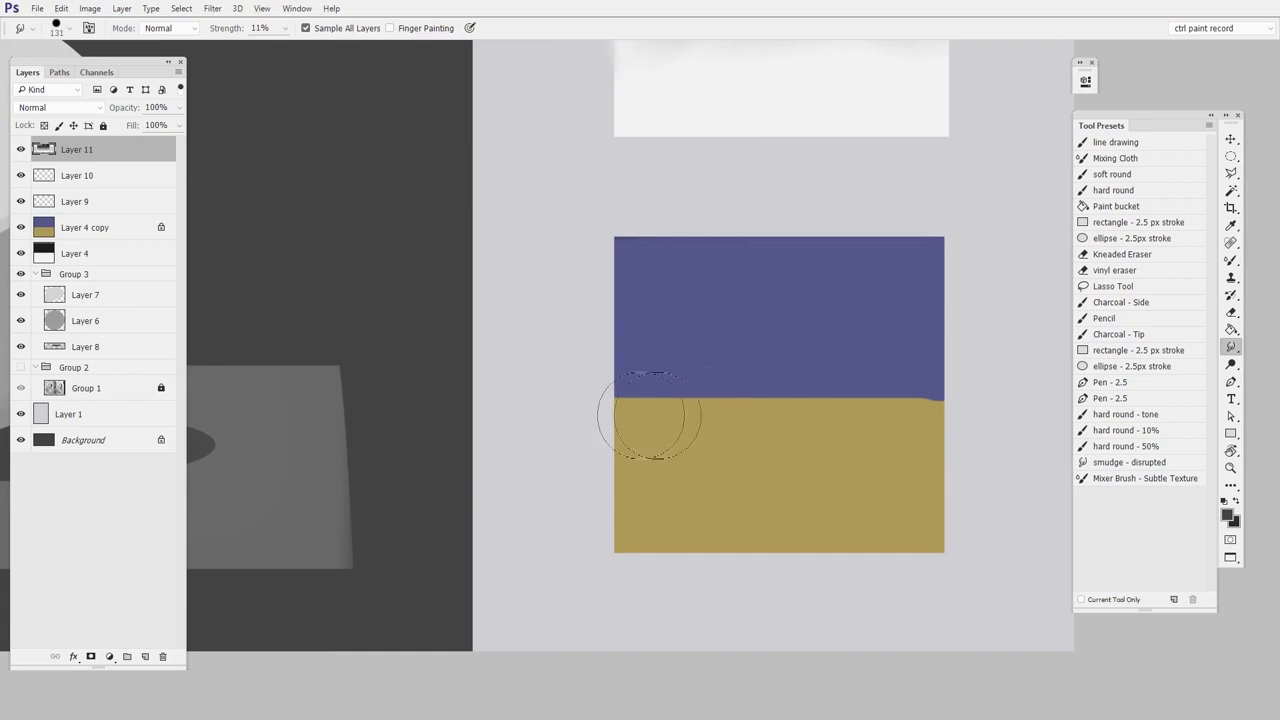
drag(650, 415, 818, 405)
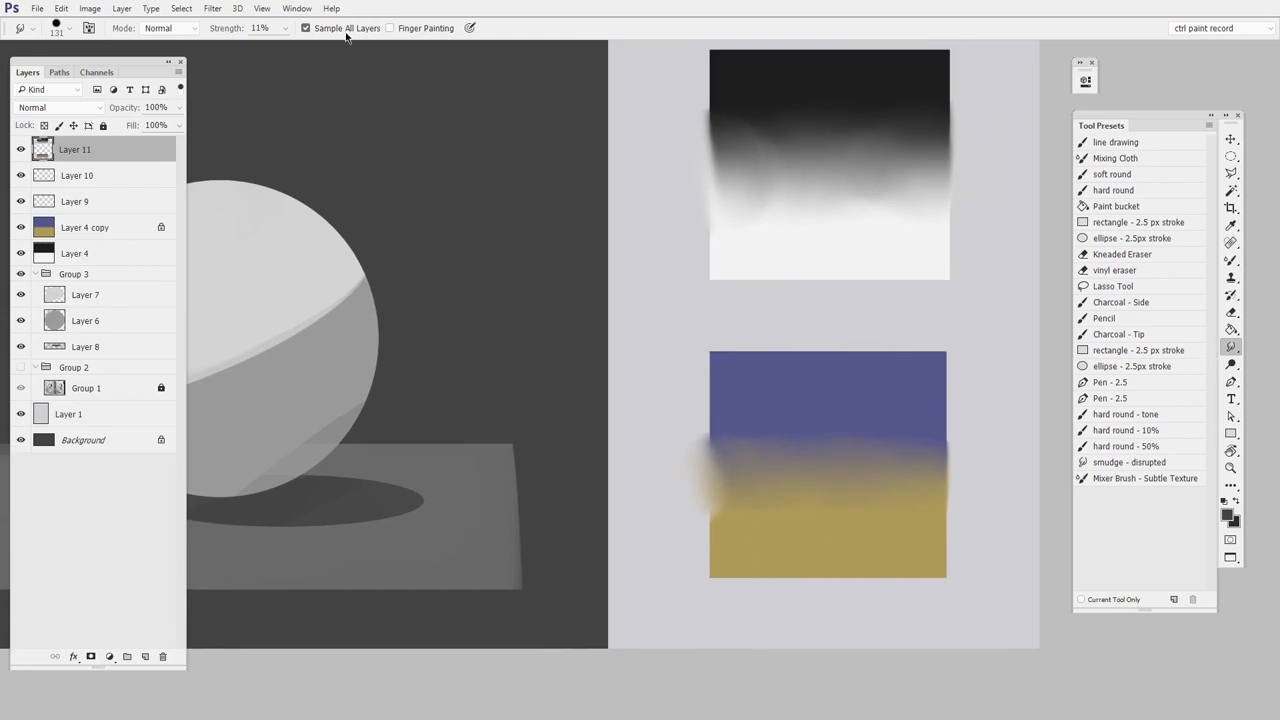
mouse_move(370, 38)
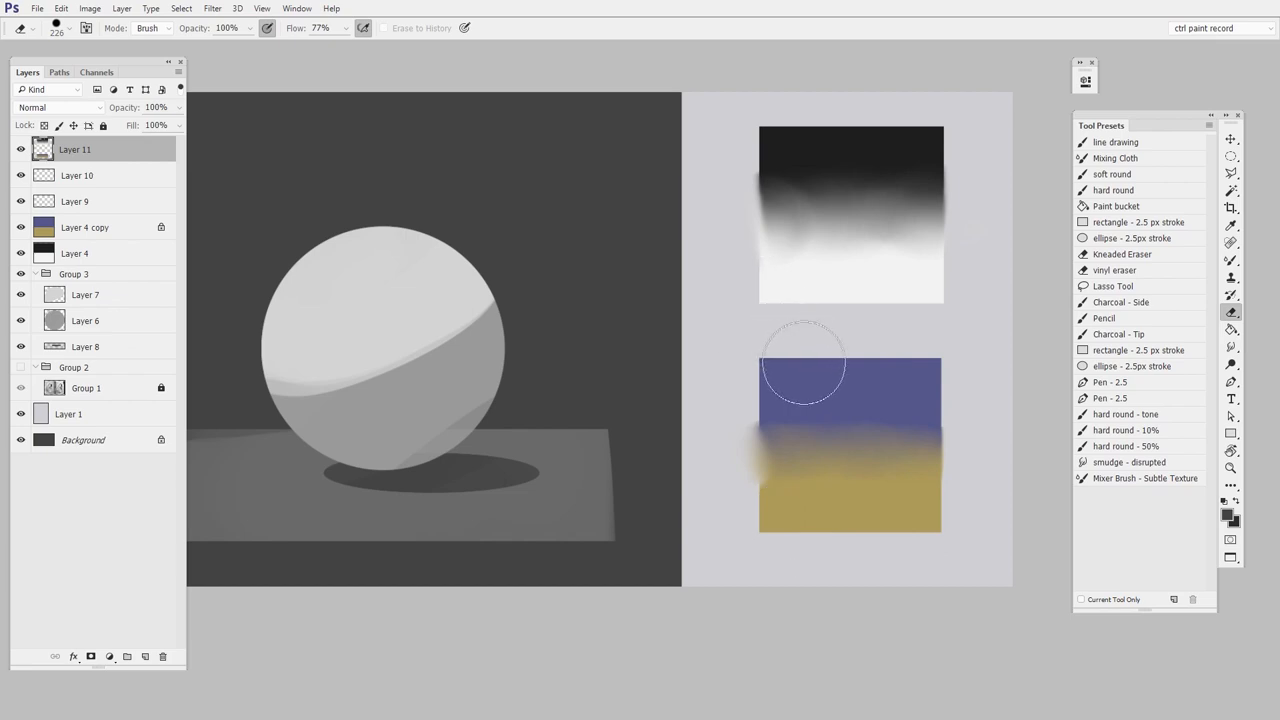
Smudge gold into blue along the swatch boundary using a 27 px Smudge brush
click(162, 657)
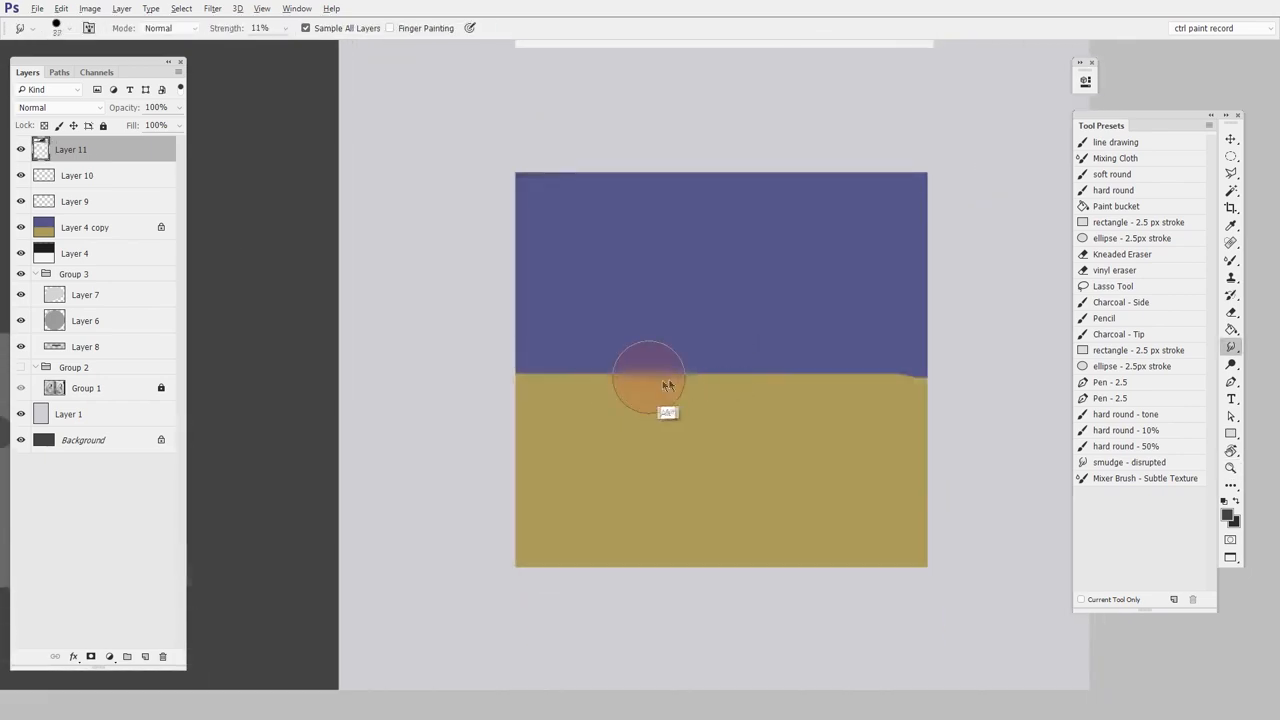
drag(650, 378, 808, 378)
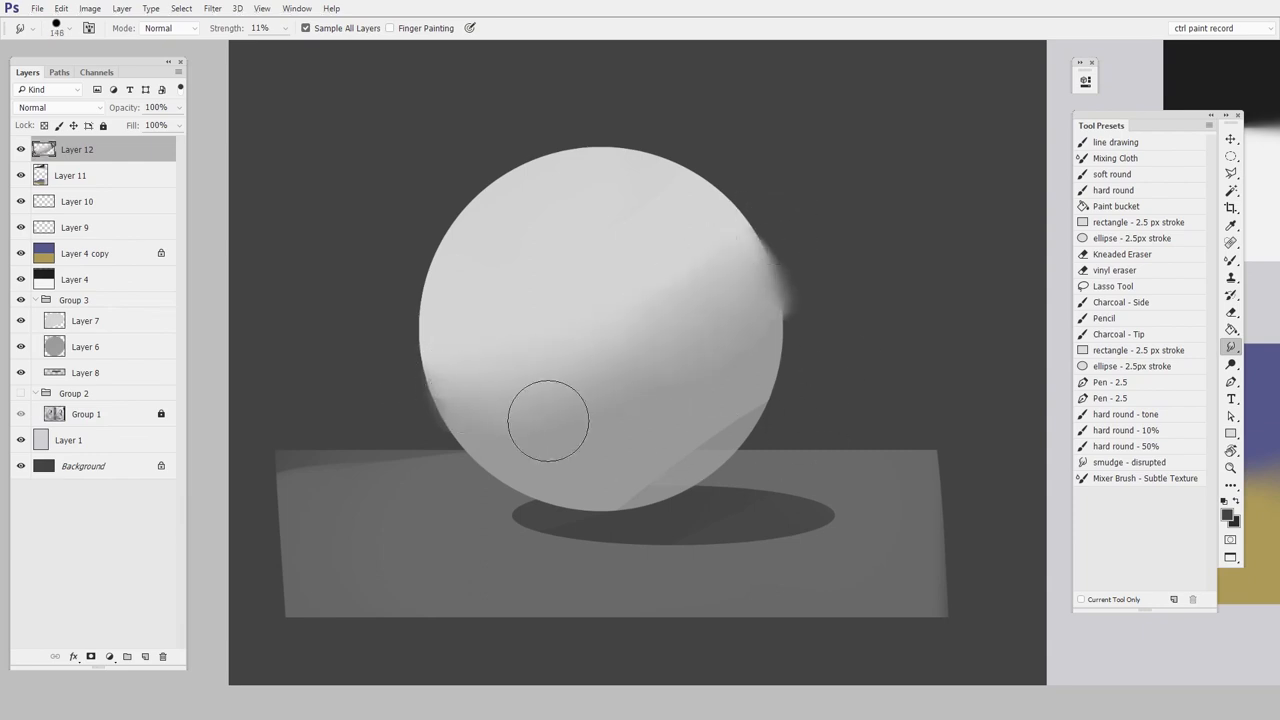
Smudge the sphere's shading on a new layer, then erase smudging spilled past its edge
drag(548, 420, 760, 305)
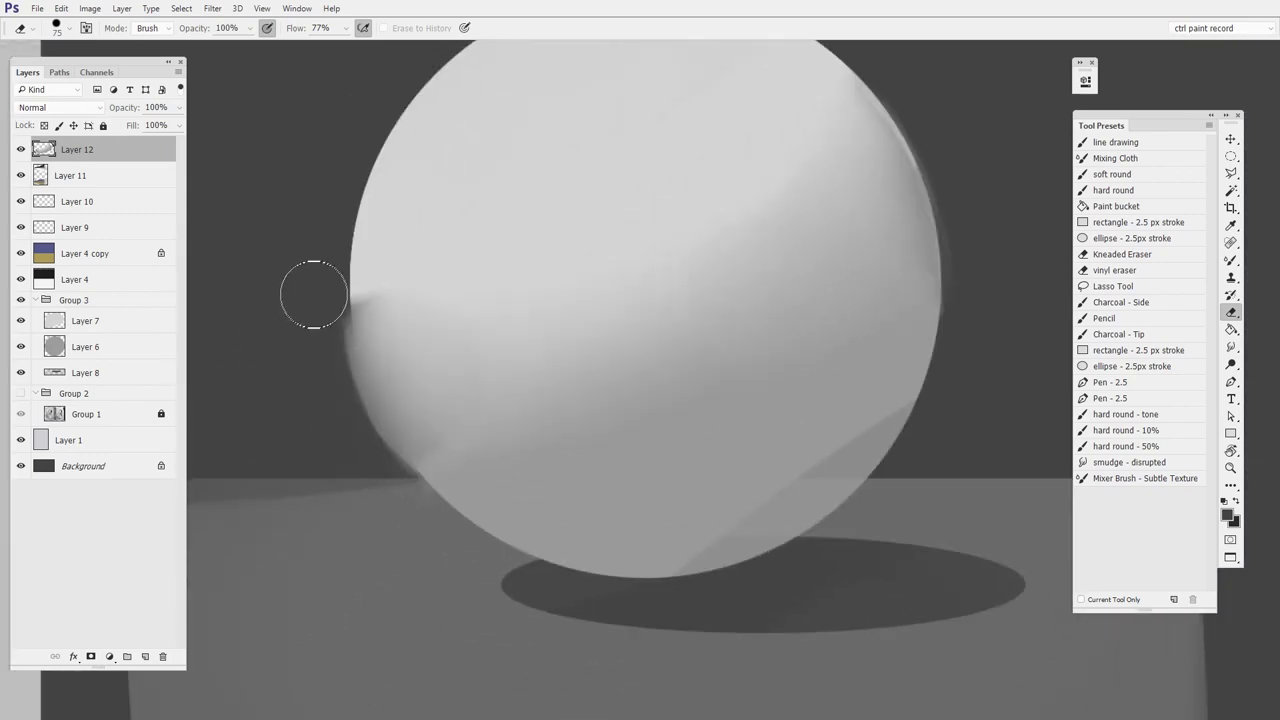
drag(315, 293, 435, 555)
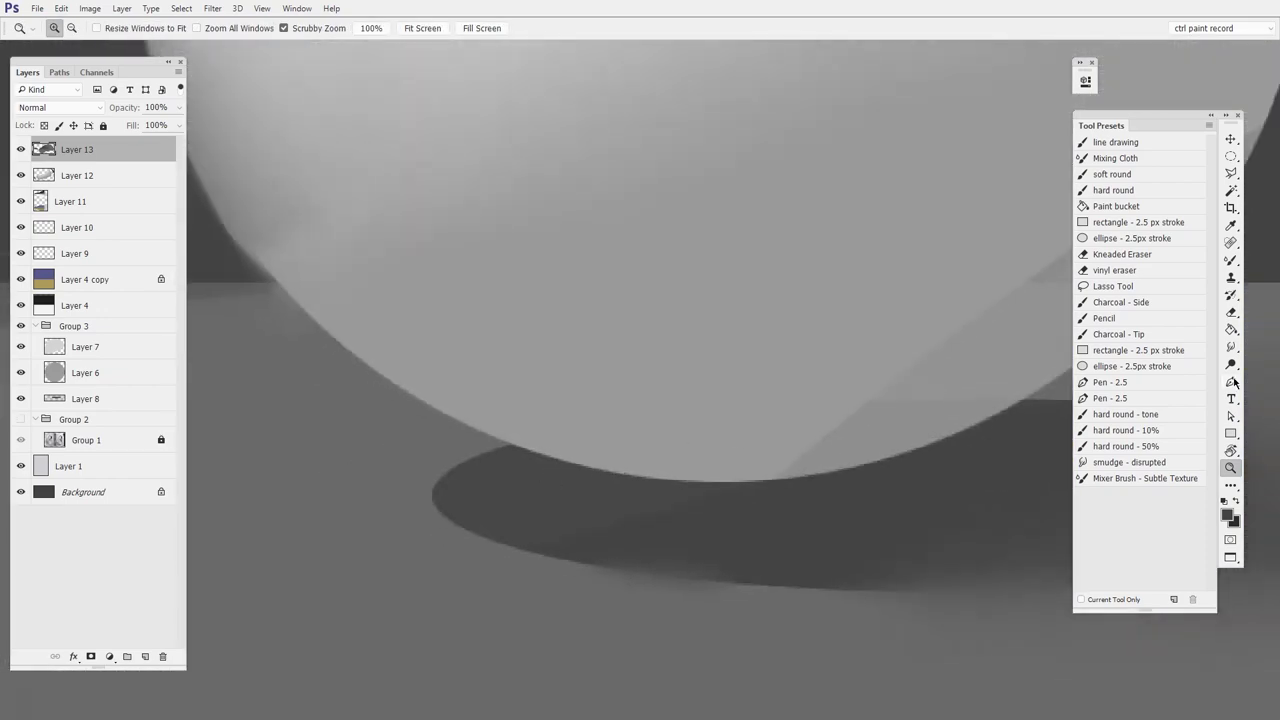
Zoom toward the sphere's cast shadow and soften its edge with a small Smudge brush
click(1231, 347)
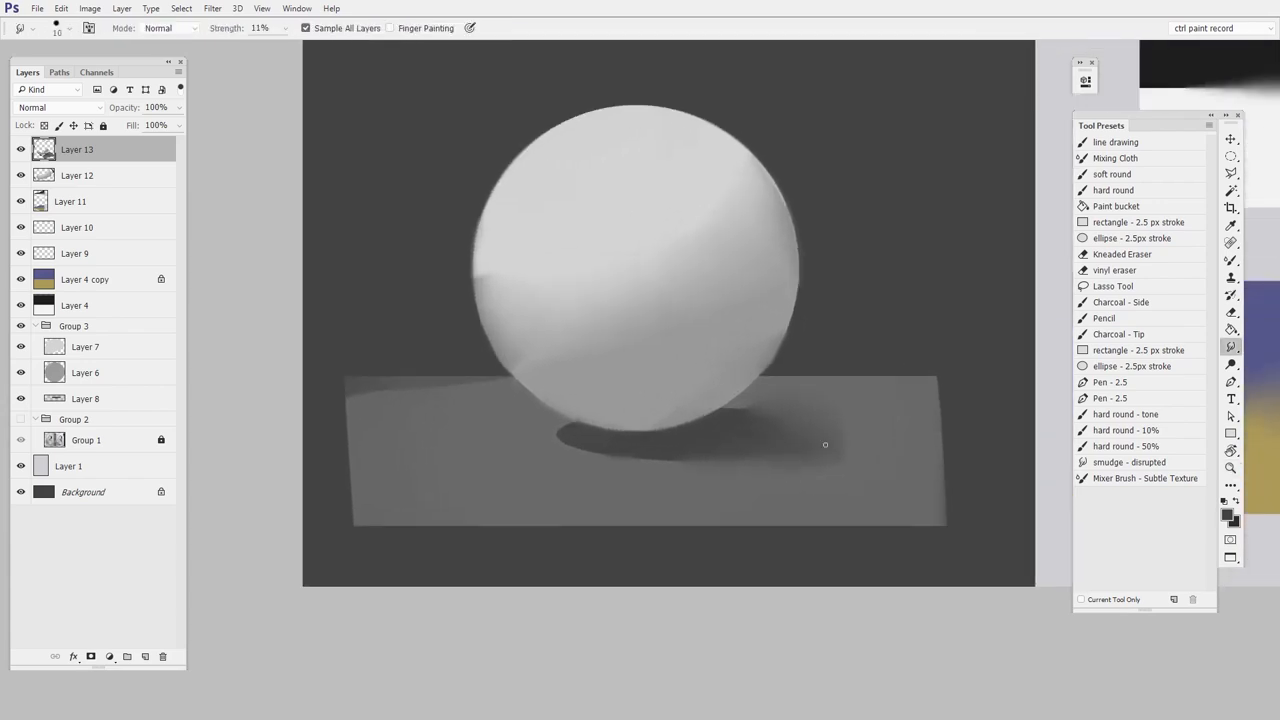
mouse_move(540, 500)
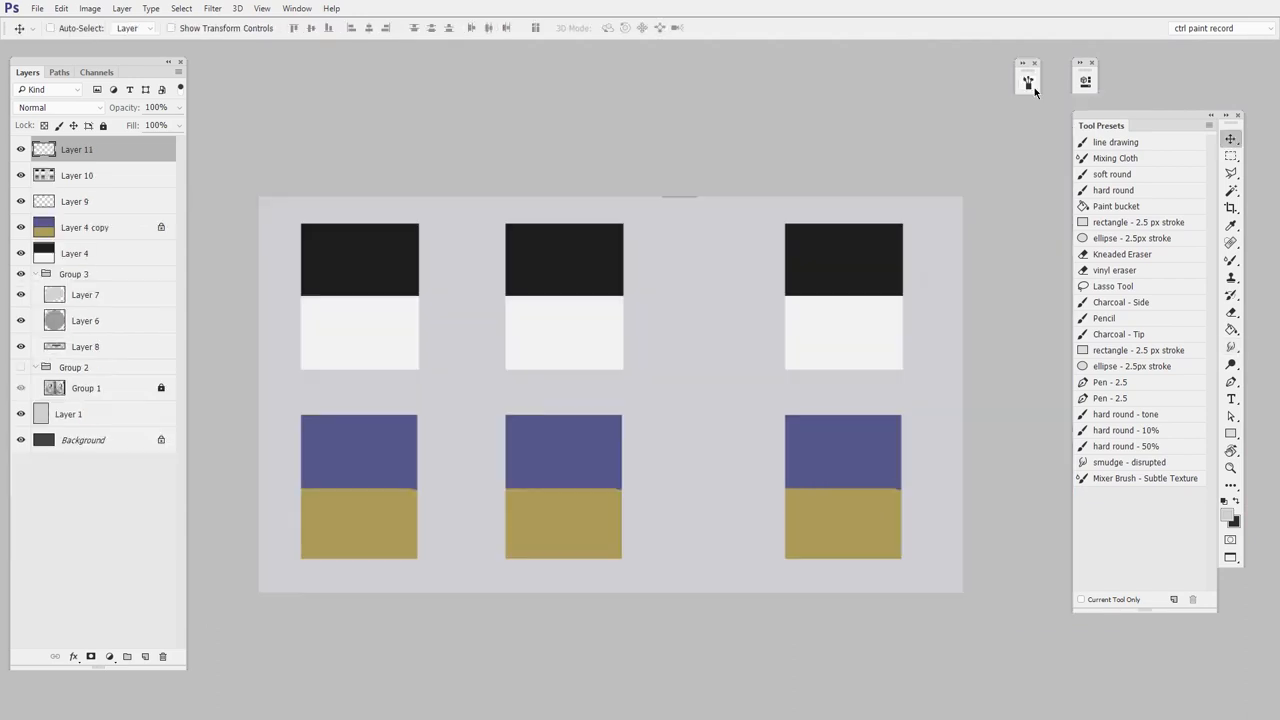
Give the Smudge brush 70 px size, 100% hardness, 83% spacing and 100% strength
click(1231, 347)
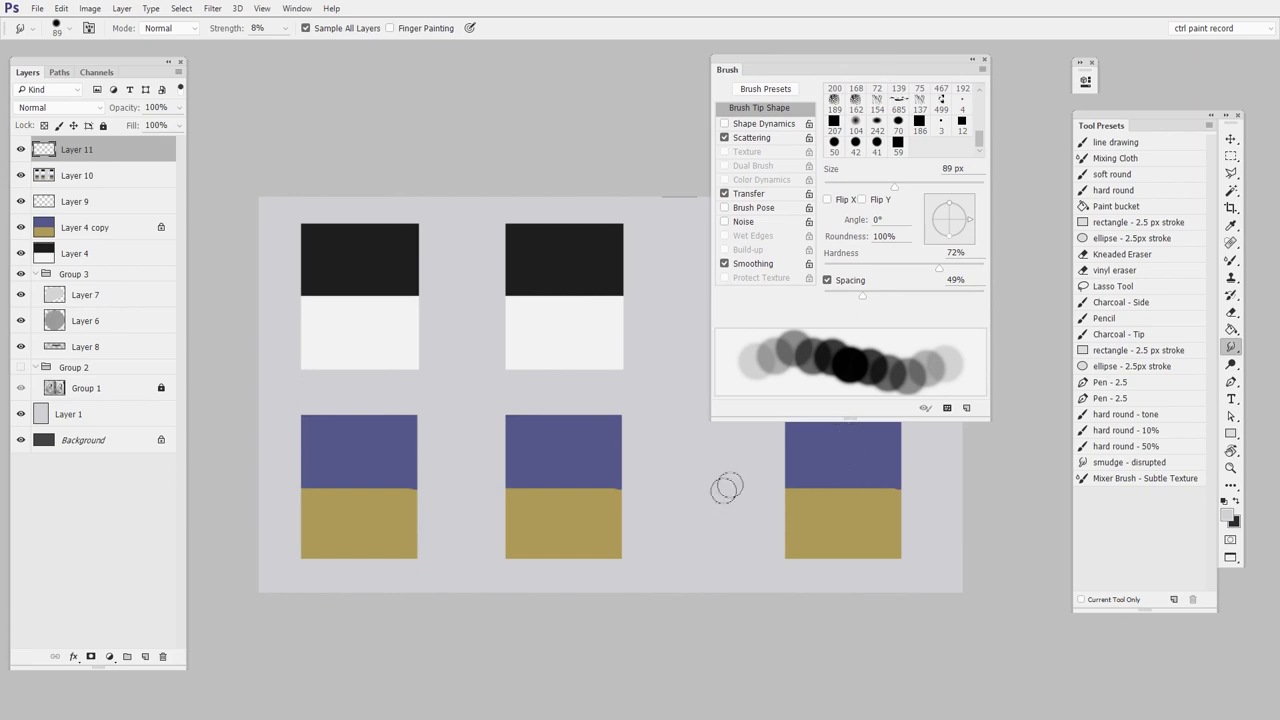
click(834, 89)
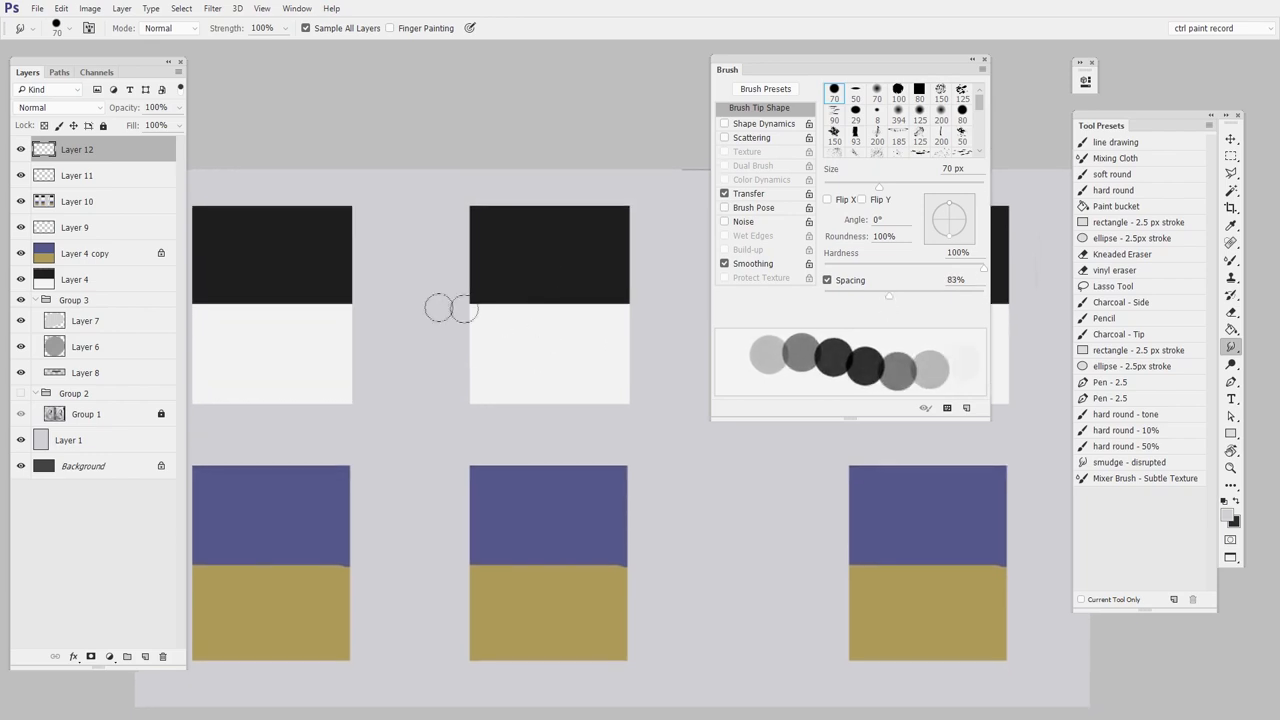
Raise brush Scattering to 46% and smudge black into white on two black-and-white swatches
drag(450, 308, 640, 300)
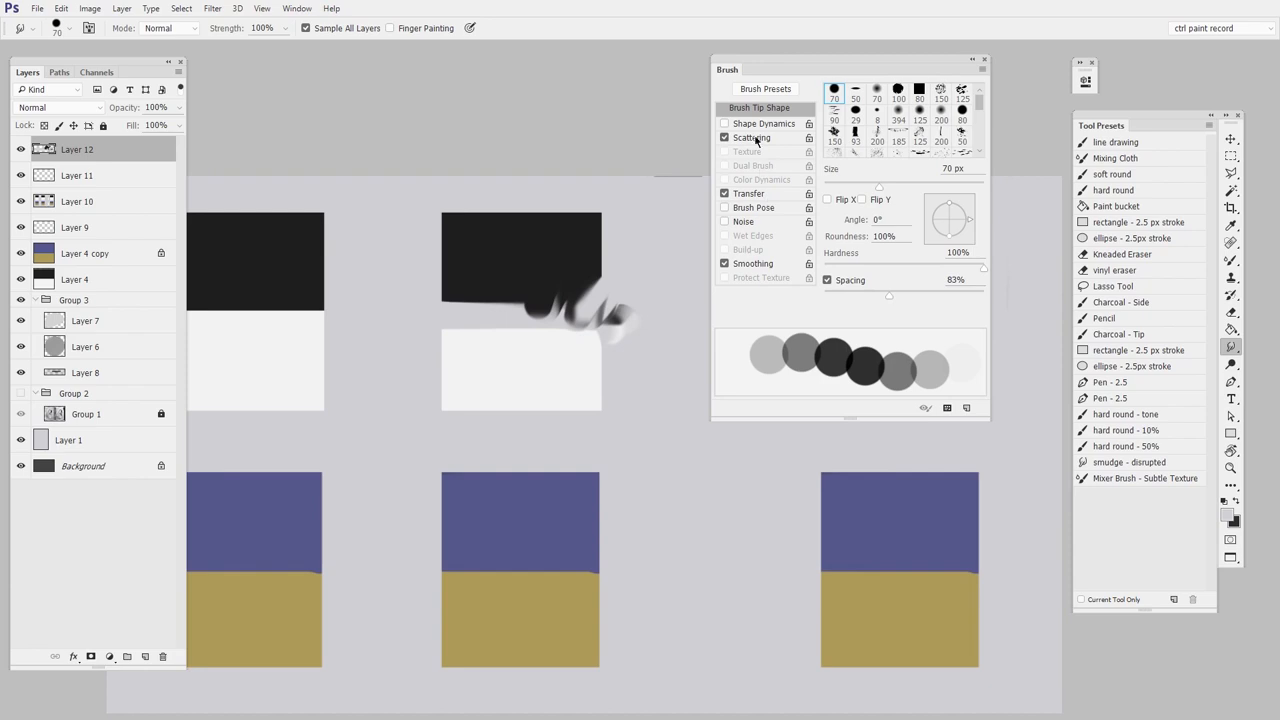
click(751, 137)
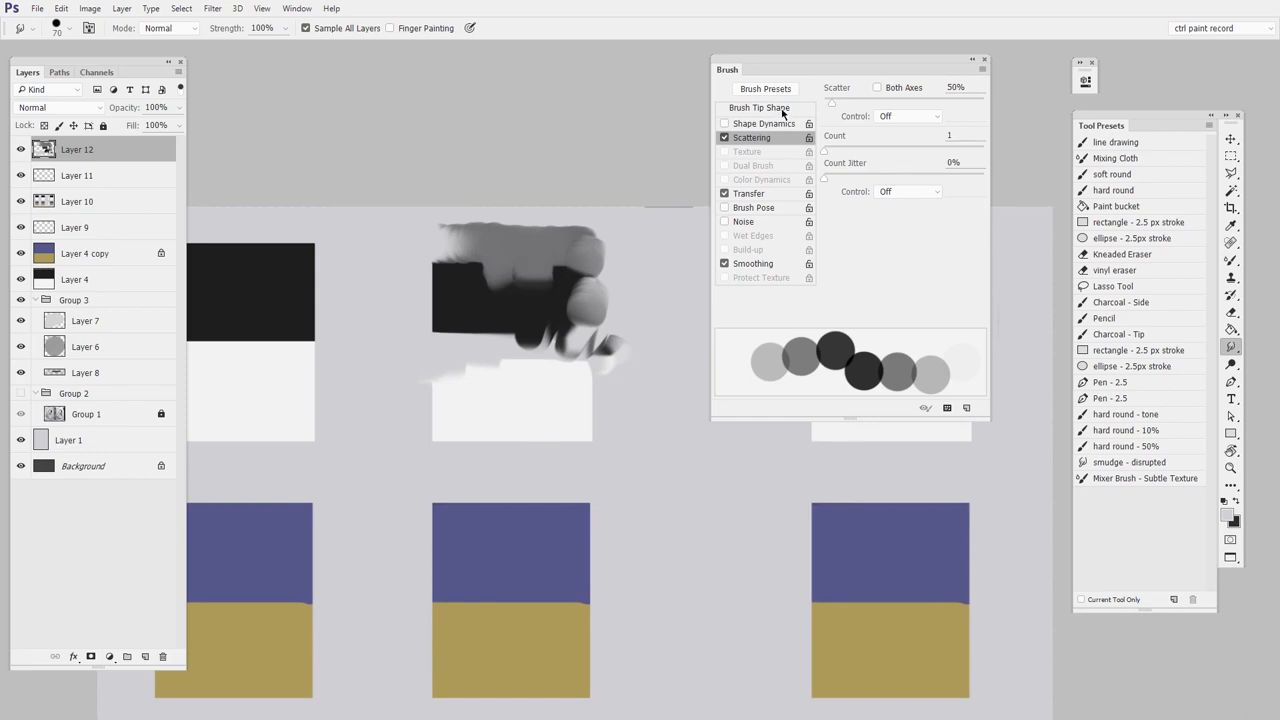
click(759, 107)
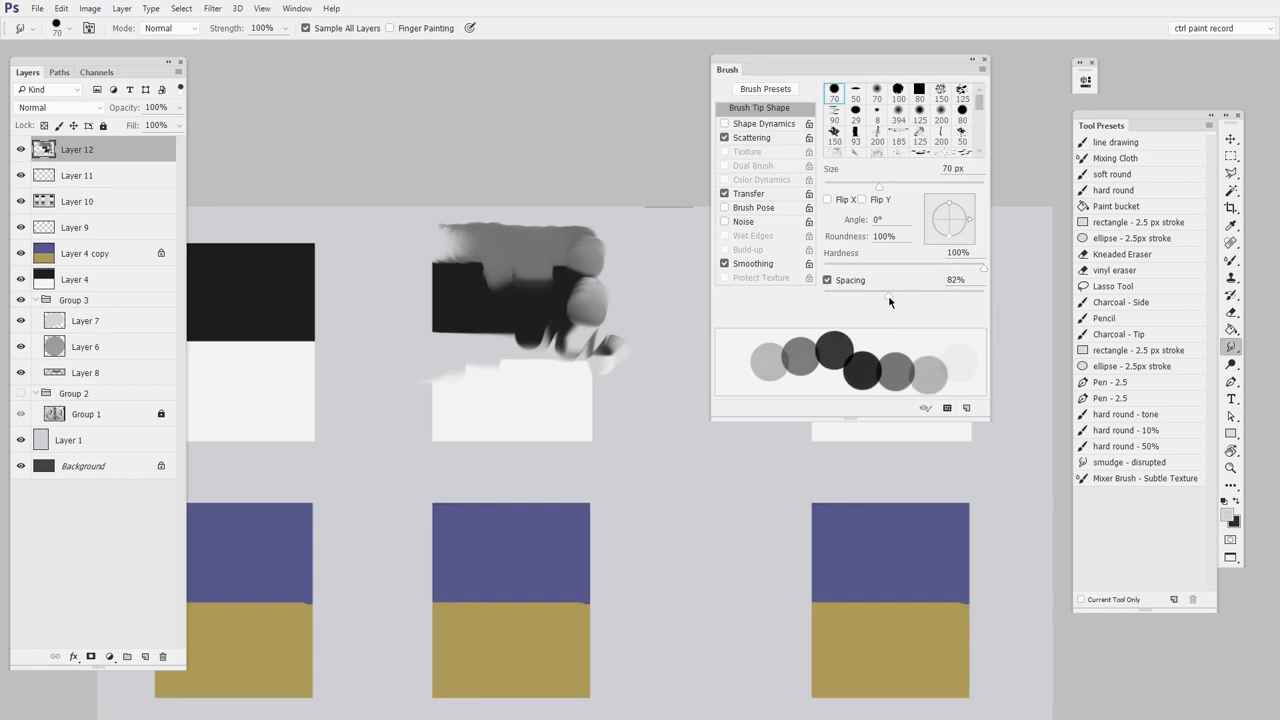
click(752, 137)
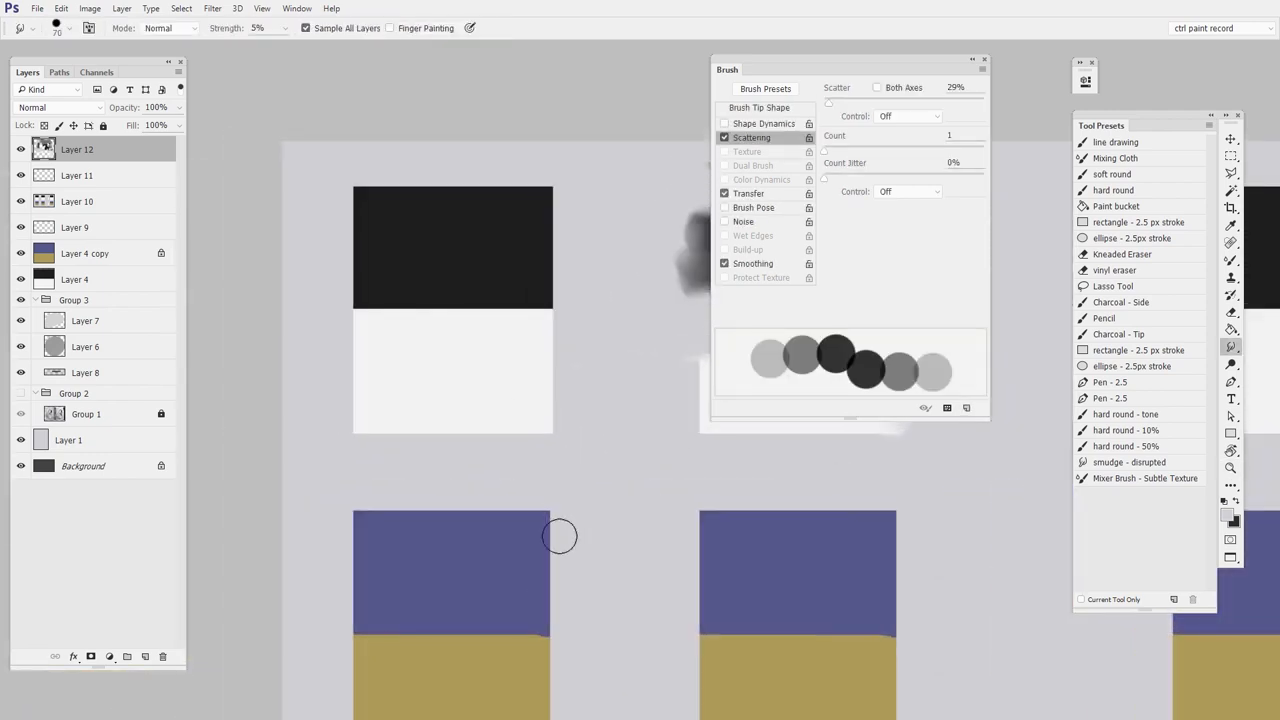
mouse_move(345, 303)
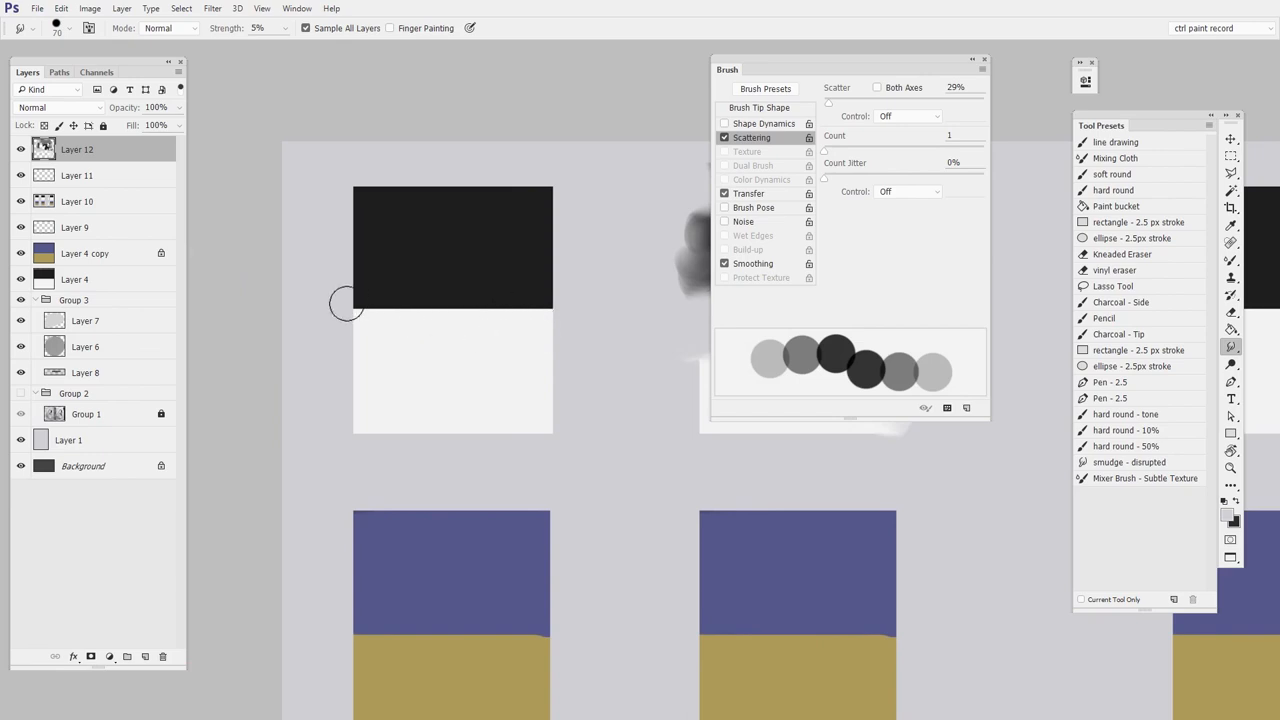
drag(345, 302, 487, 328)
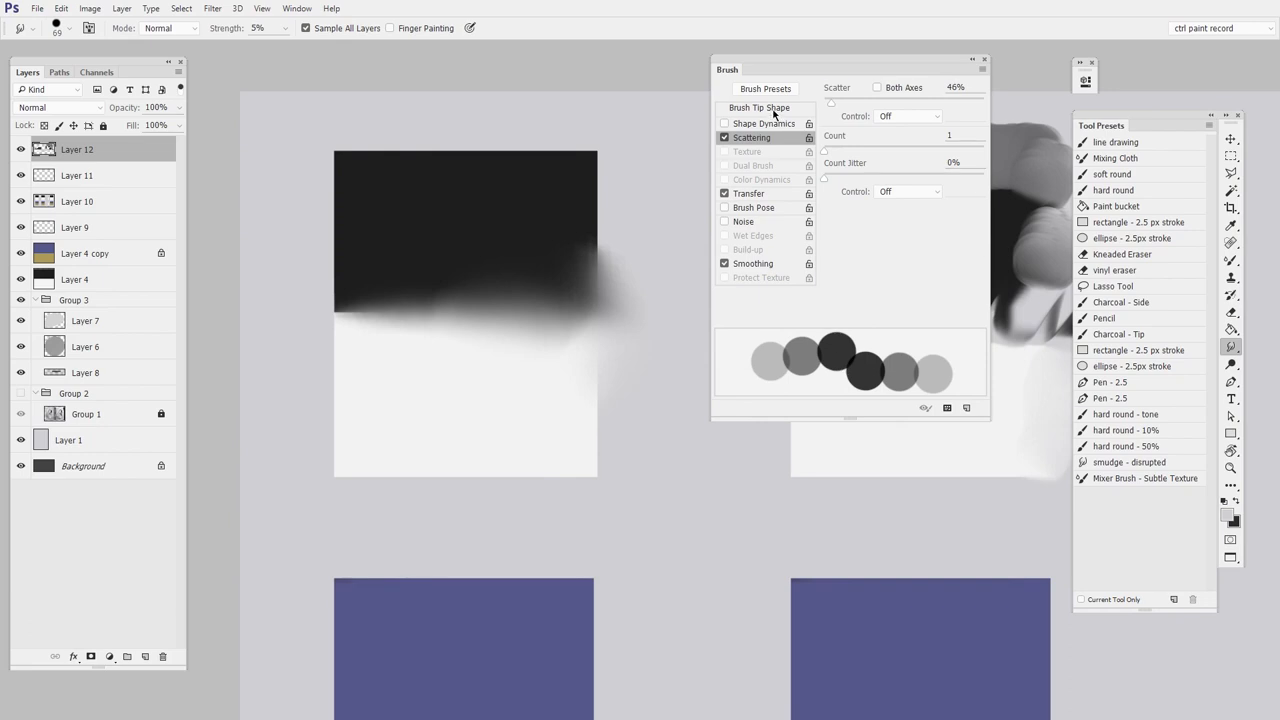
Set brush Spacing to 81% and smudge more black into the white swatch
click(758, 107)
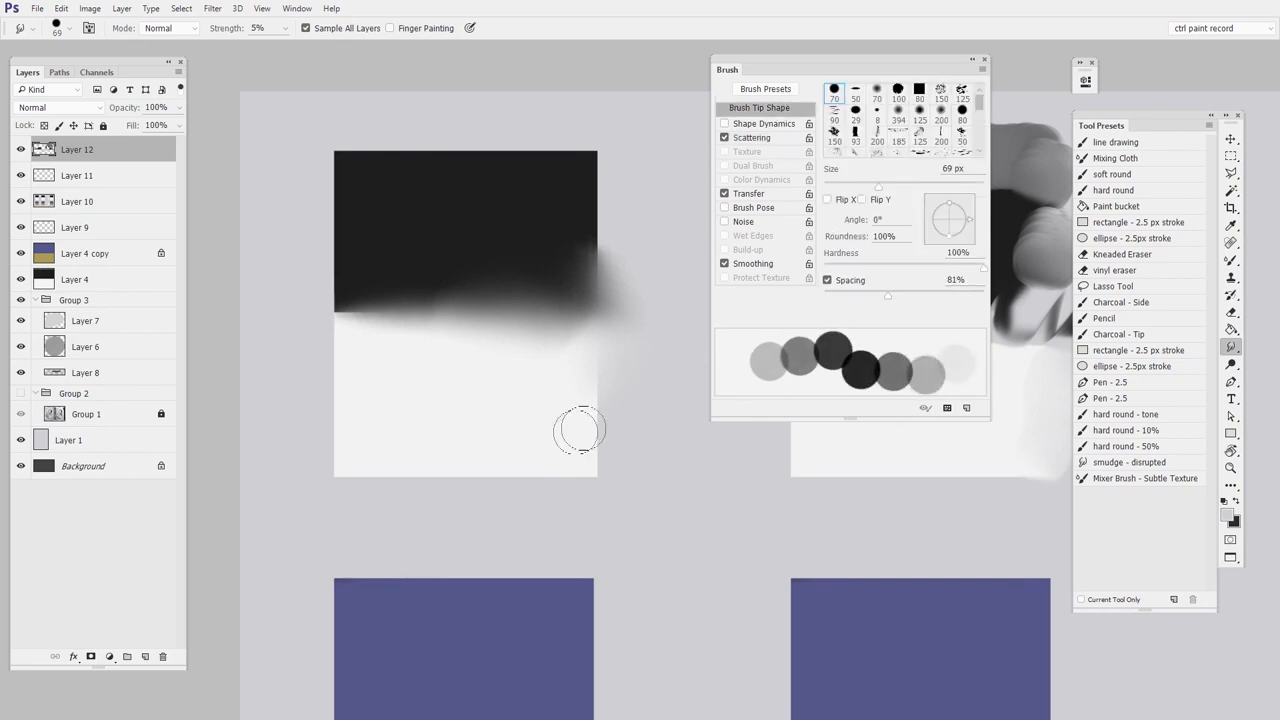
drag(578, 430, 550, 338)
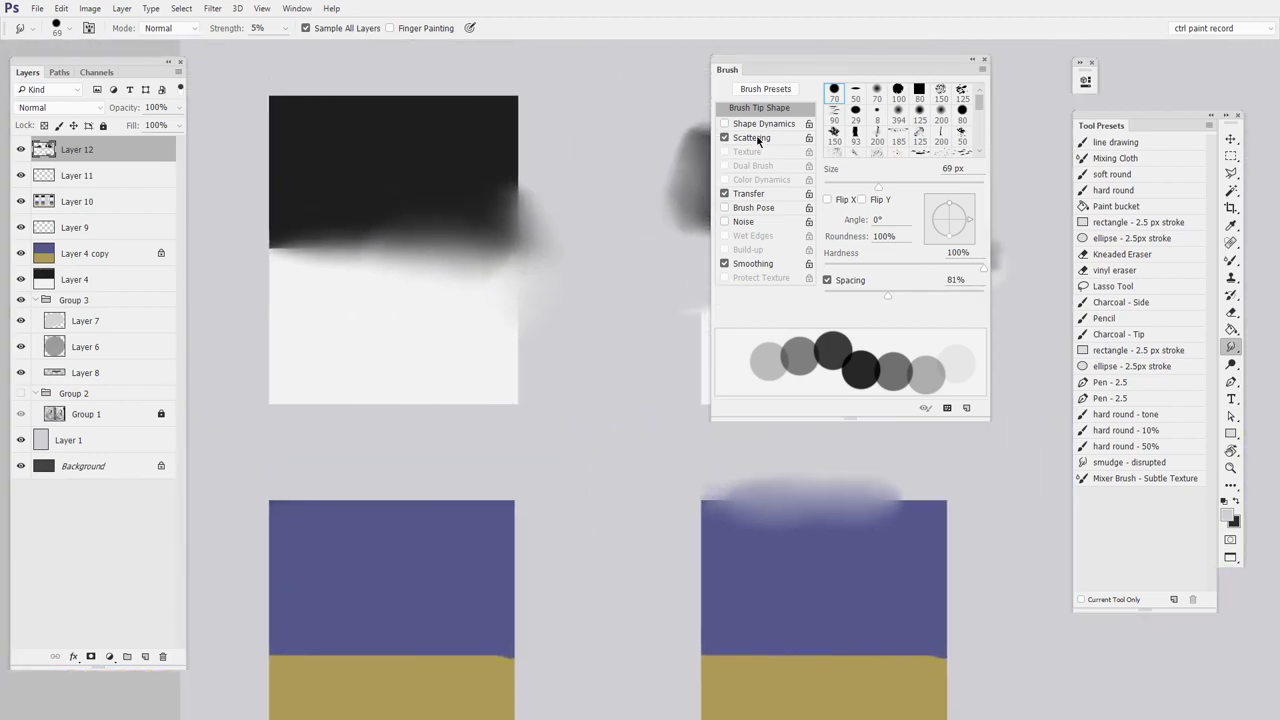
click(752, 137)
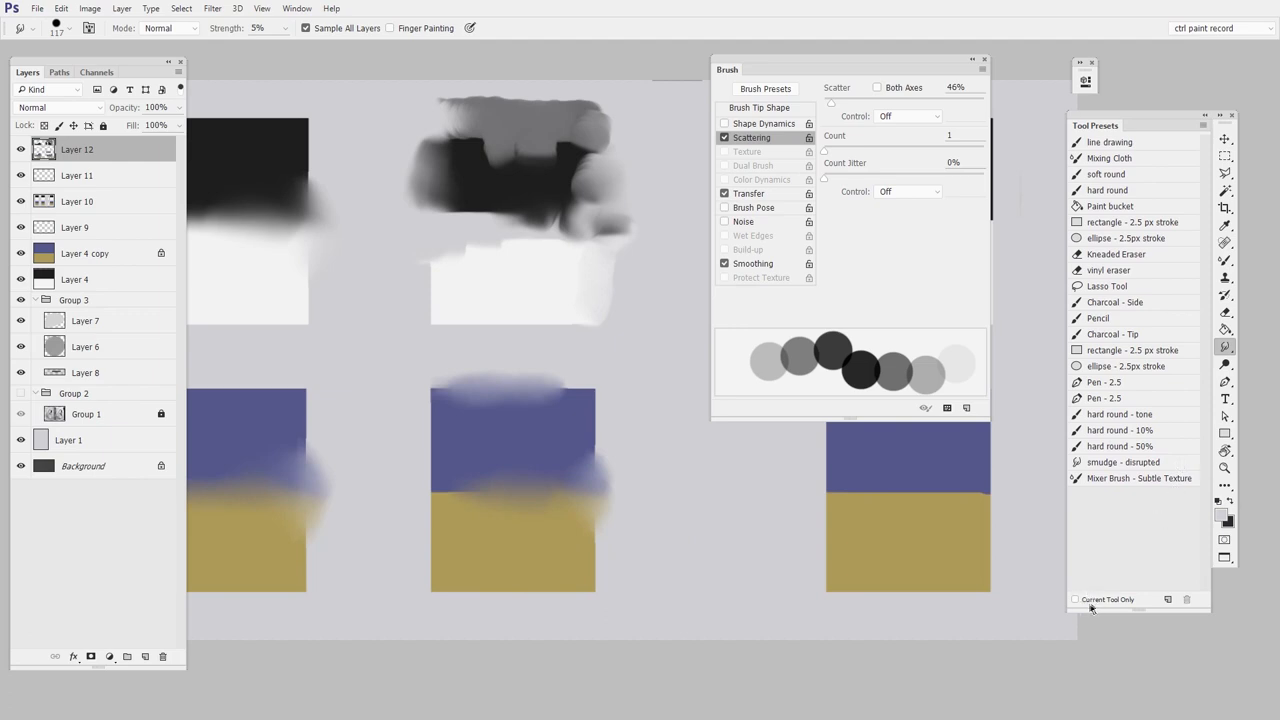
mouse_move(1079, 611)
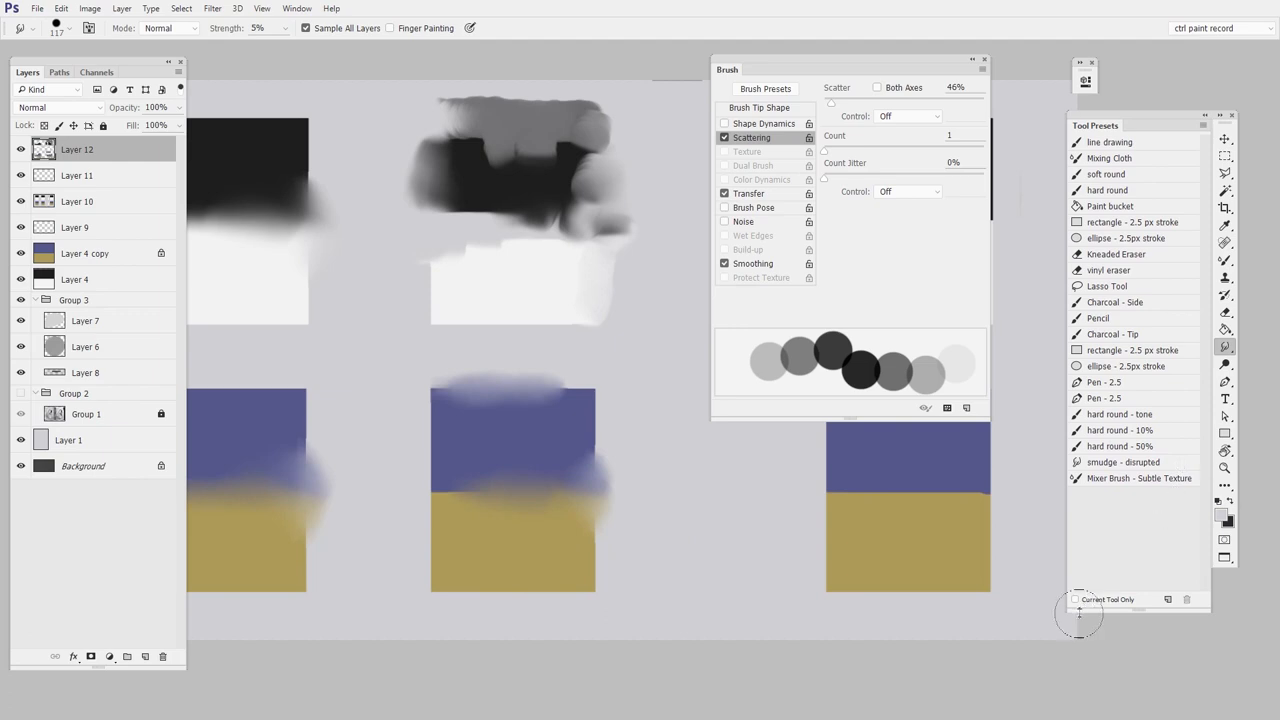
mouse_move(1133, 506)
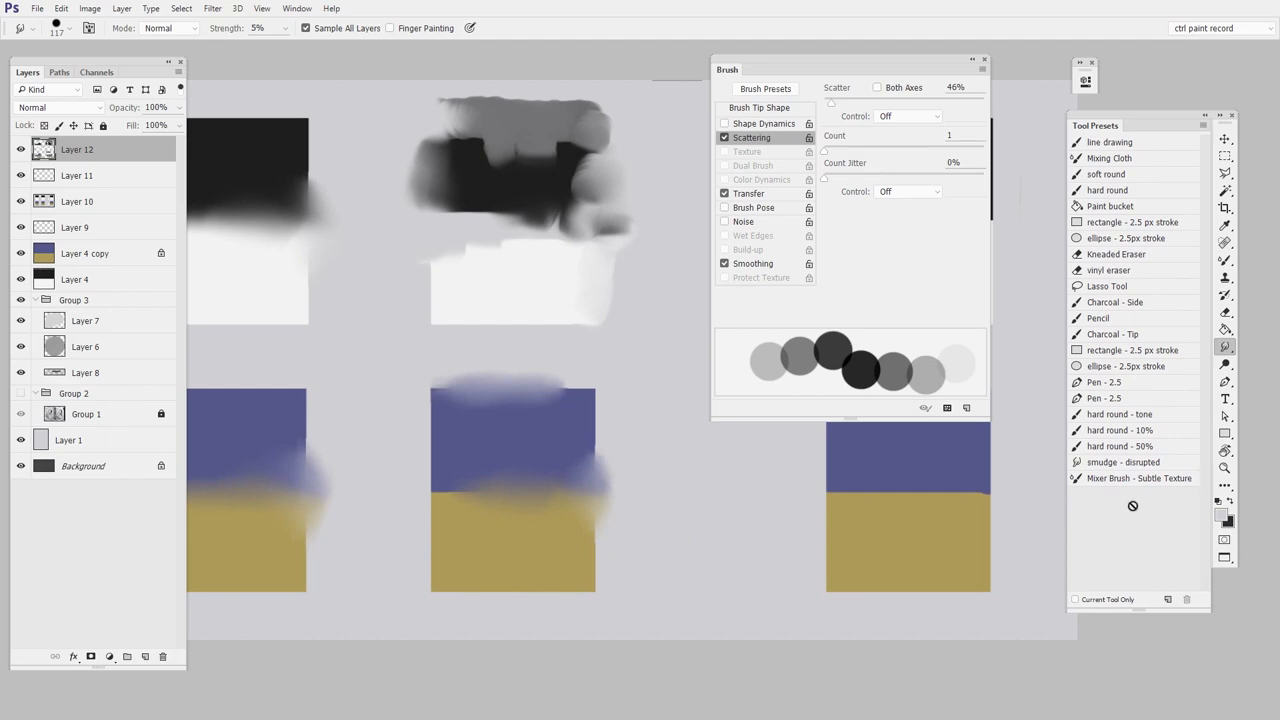
mouse_move(597, 448)
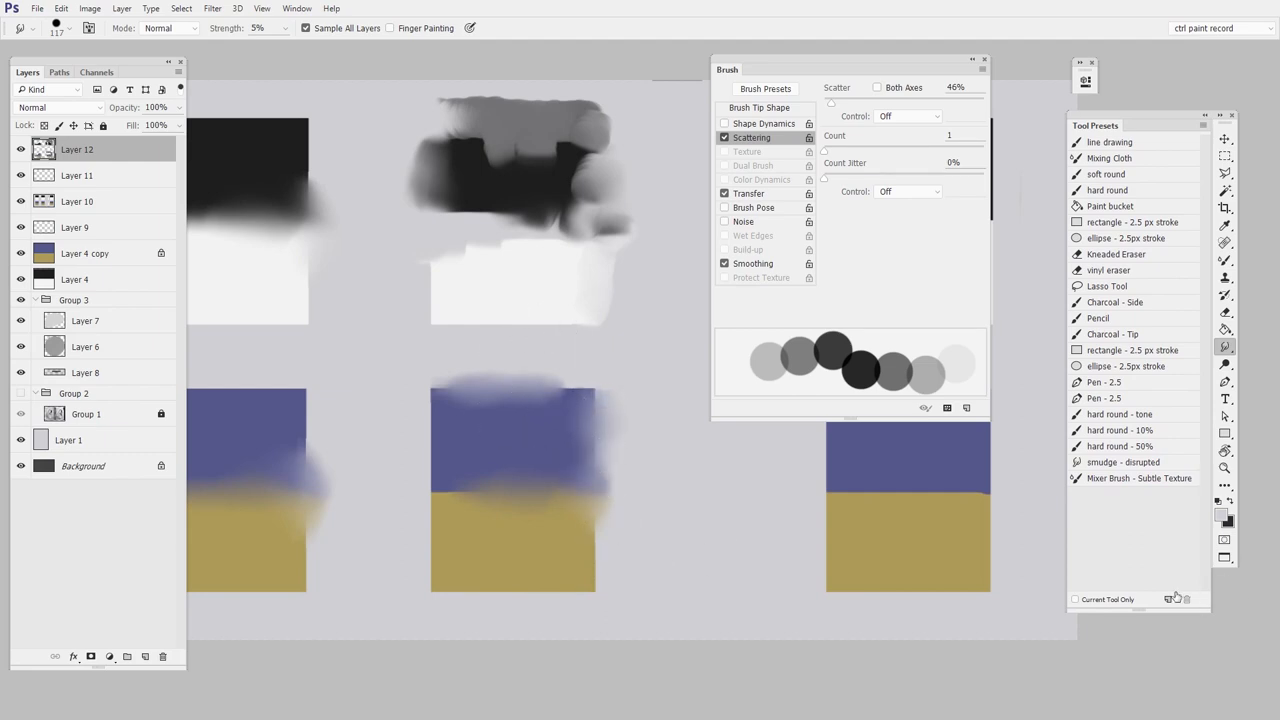
Create a new tool preset from the scattered smudge brush, named 'smudge test'
click(1169, 599)
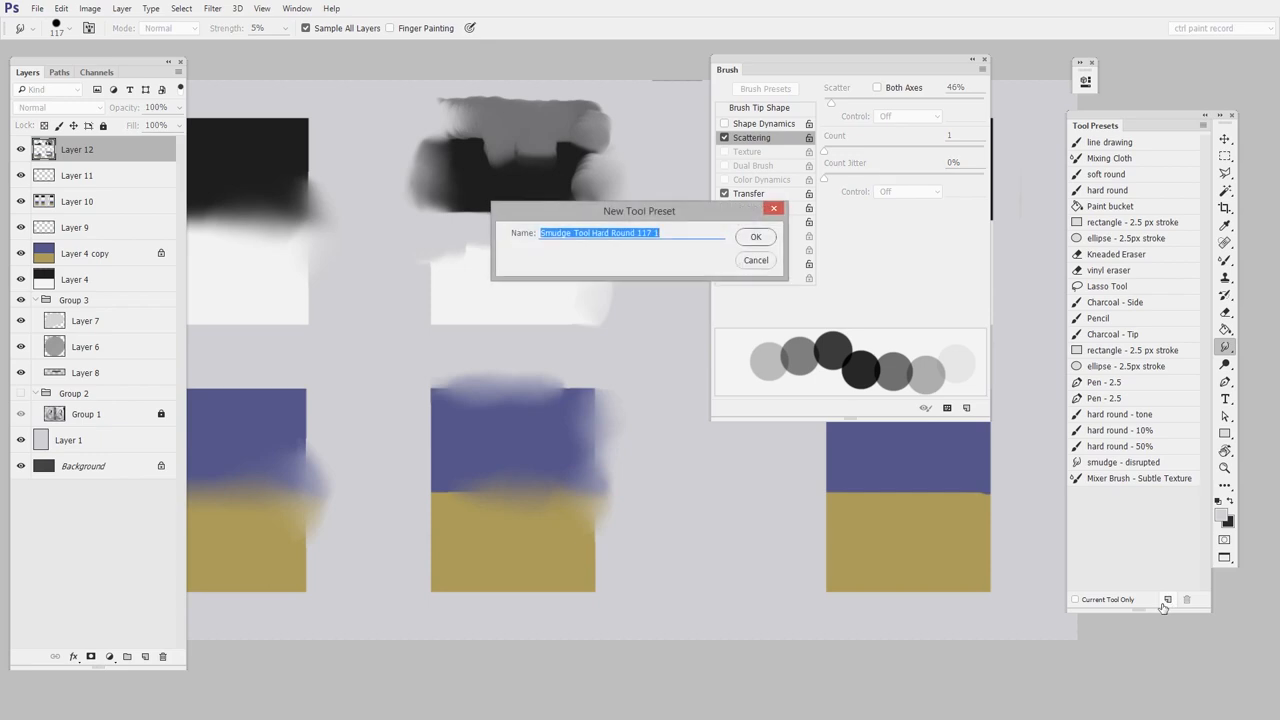
text(sm)
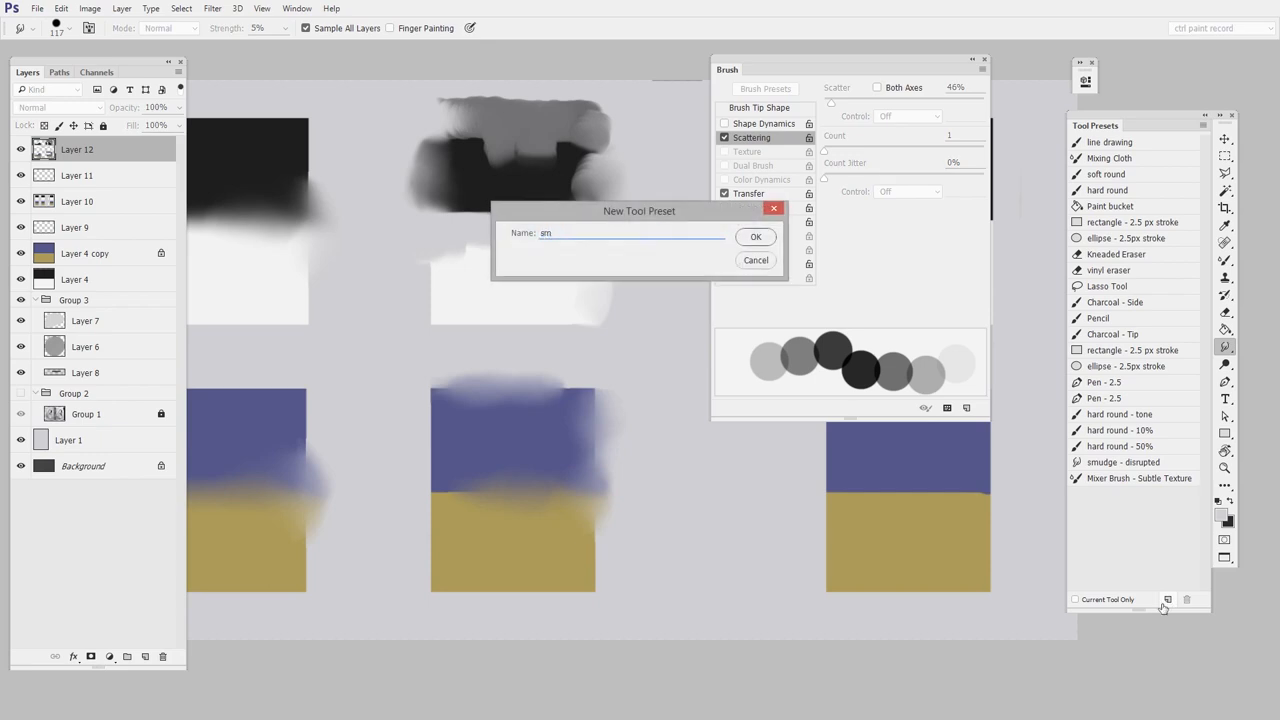
text(smudge test)
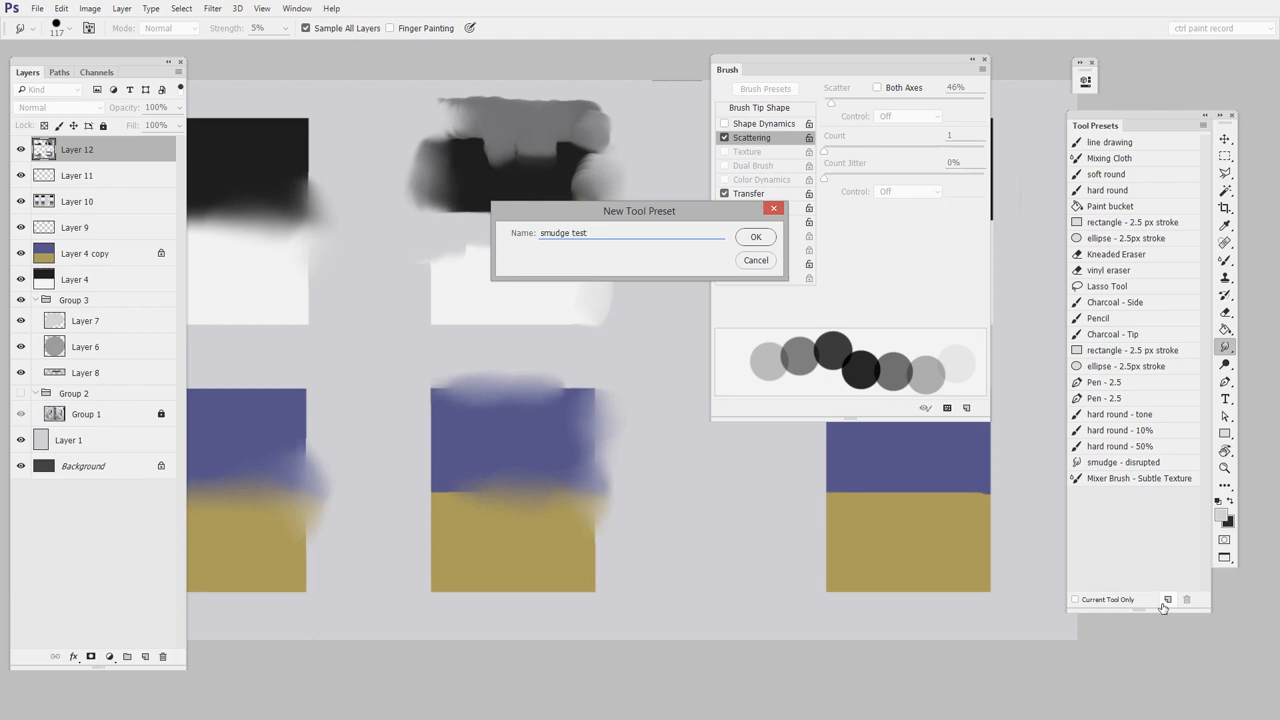
click(756, 237)
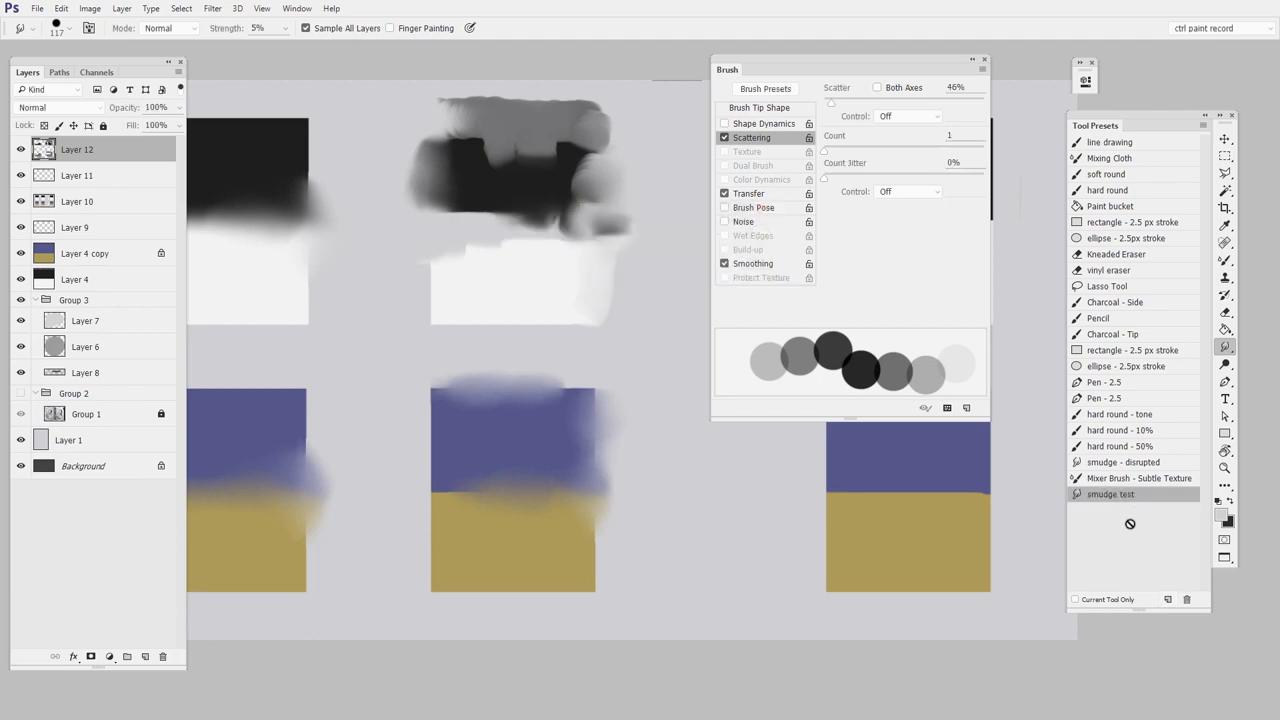
mouse_move(565, 636)
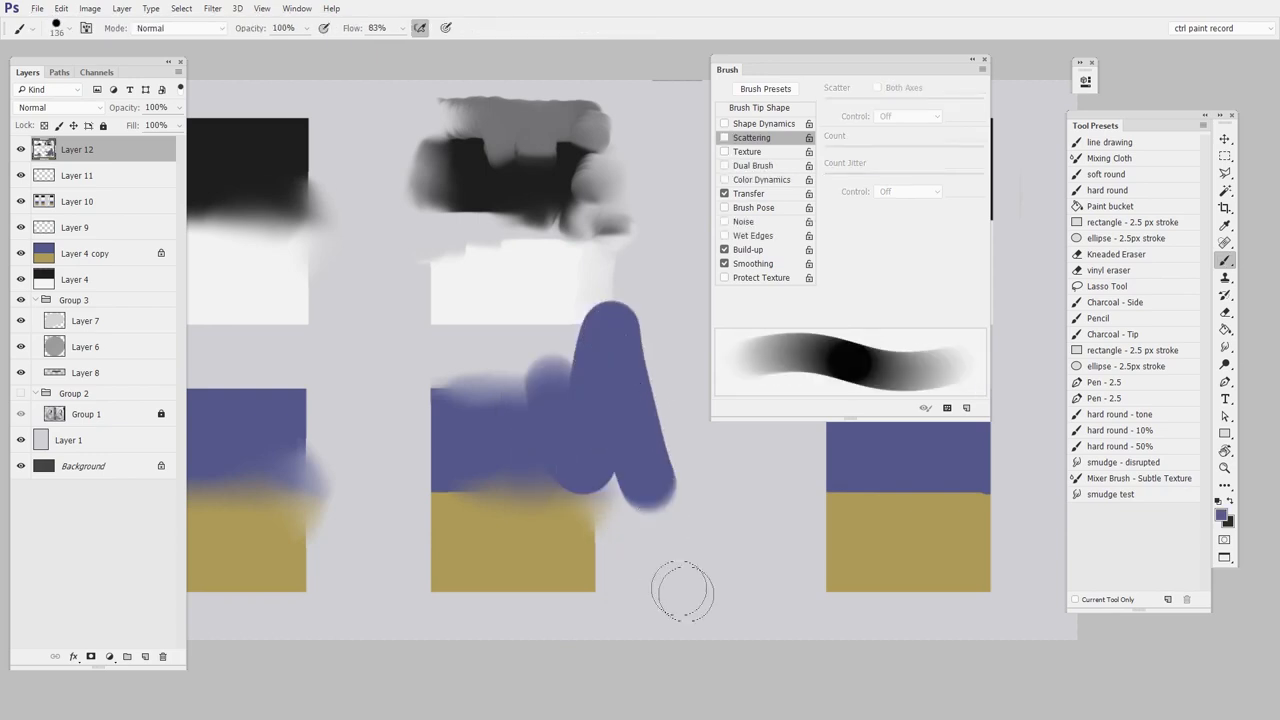
Select the 'smudge test' preset and soften the blue stroke's edges over the middle swatch
click(1111, 494)
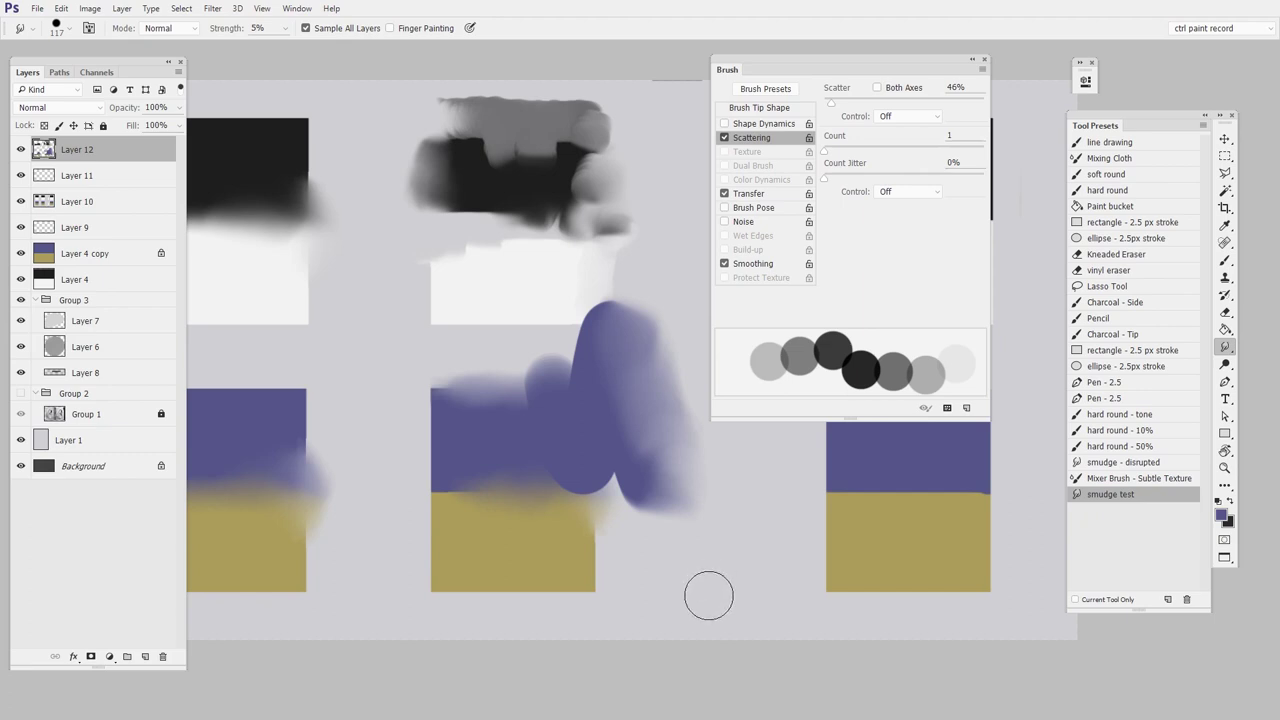
mouse_move(721, 591)
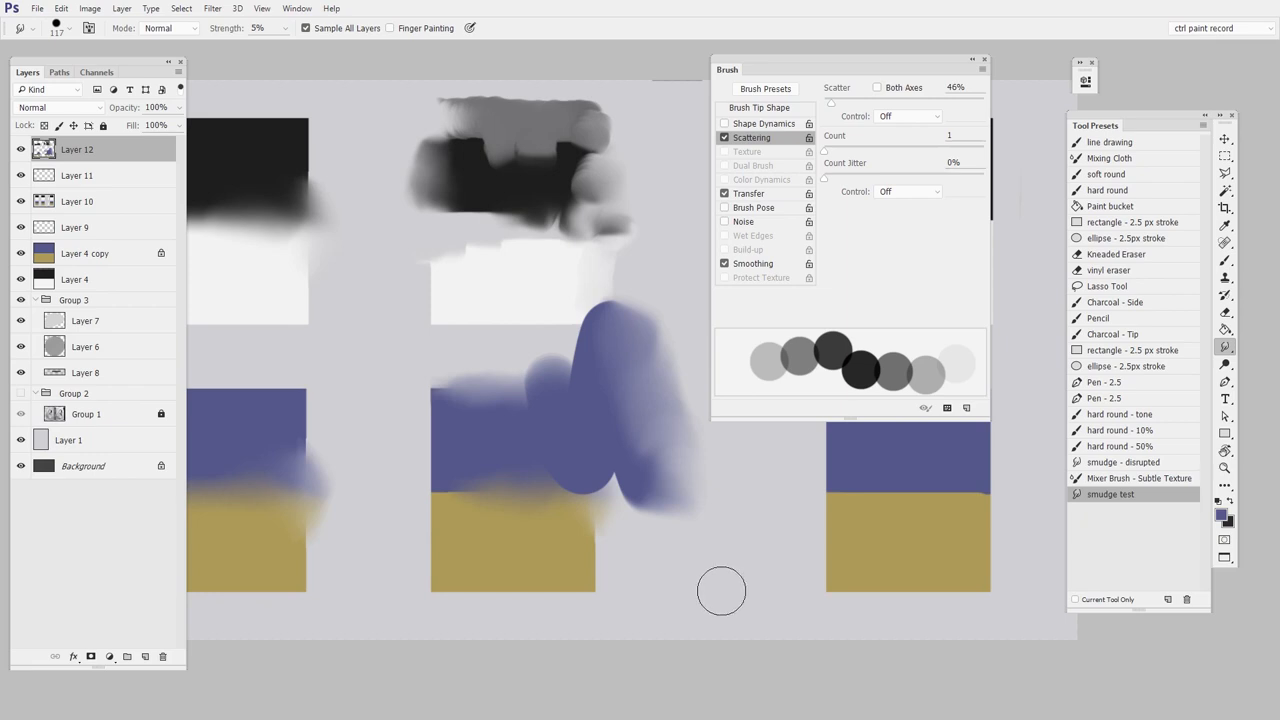